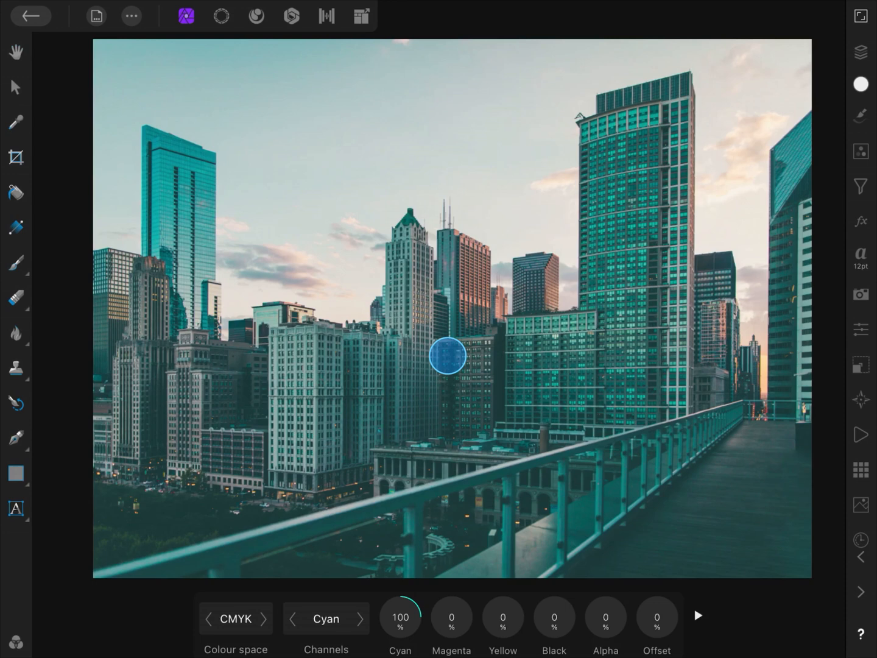
Step: Add a Channel Mixer adjustment layer to the skyline photo from the Adjustments list
left_click(860, 150)
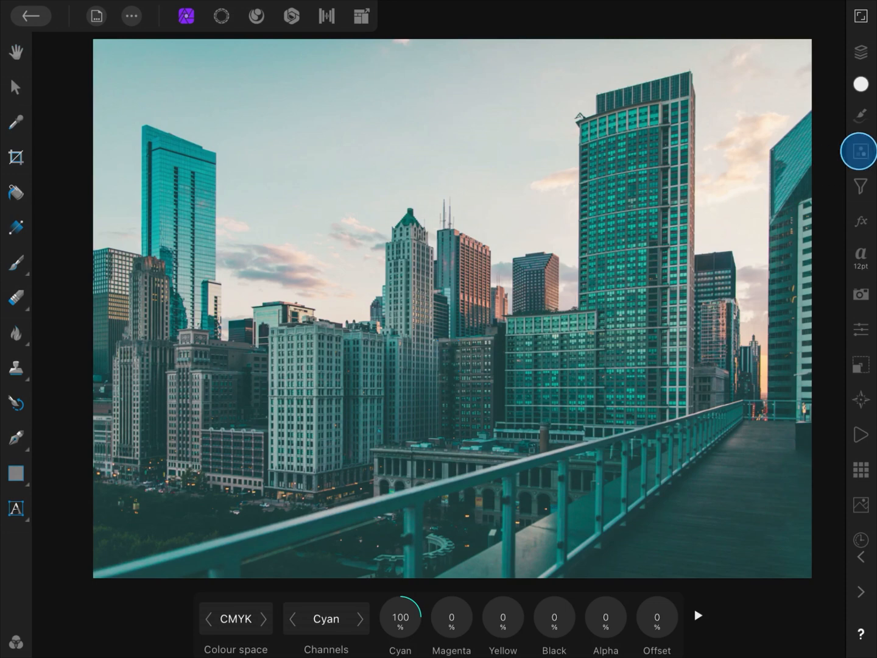
left_click(860, 150)
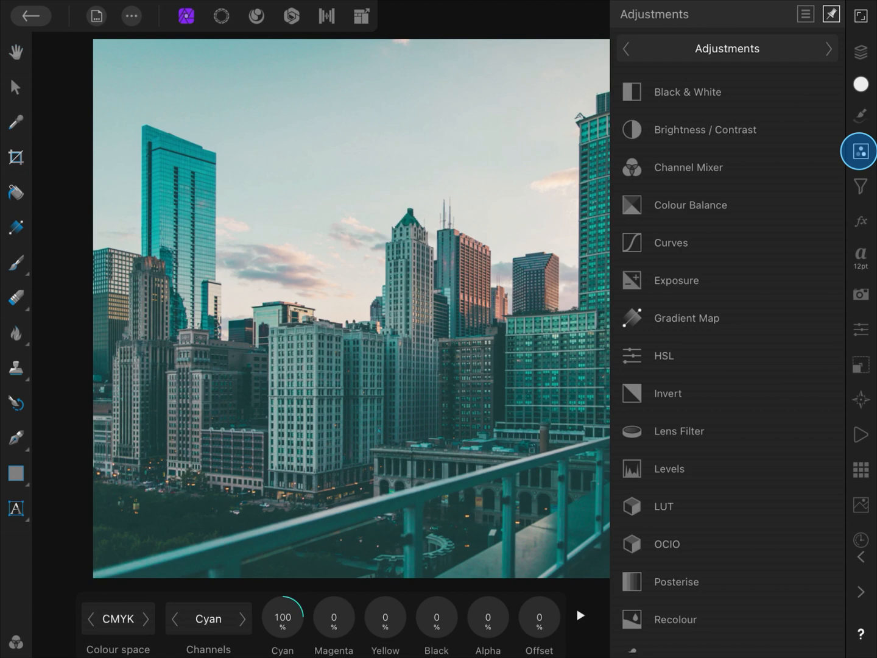
left_click(704, 167)
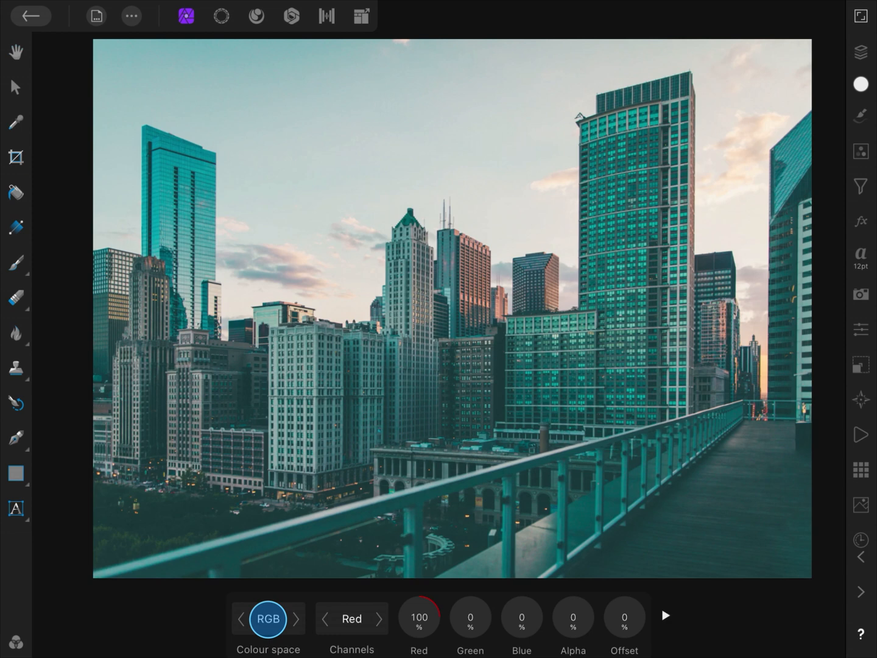
Step: Set the CMYK Black channel's Yellow to -75%, then toggle the mixer layer off and on
left_click(295, 619)
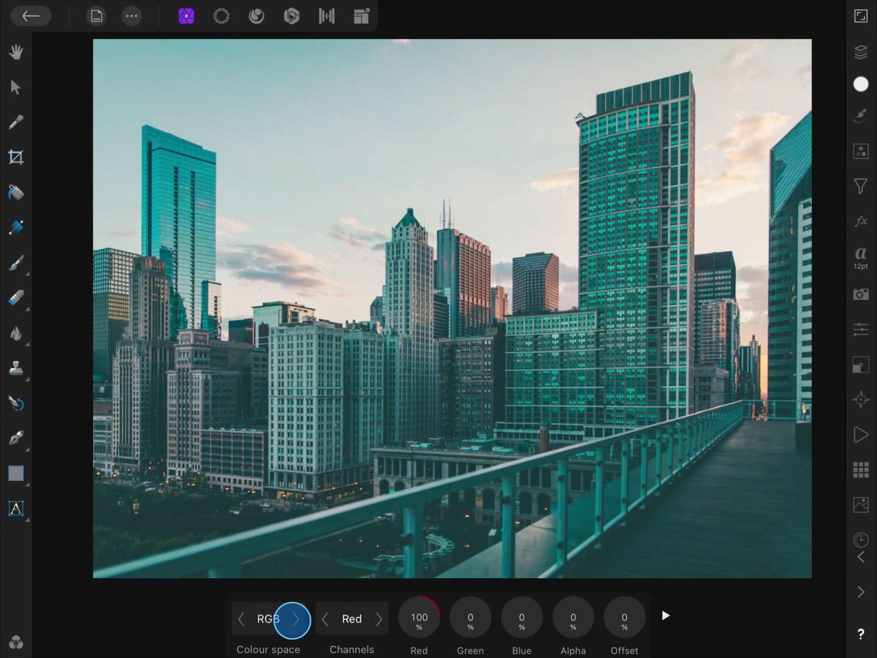
left_click(296, 619)
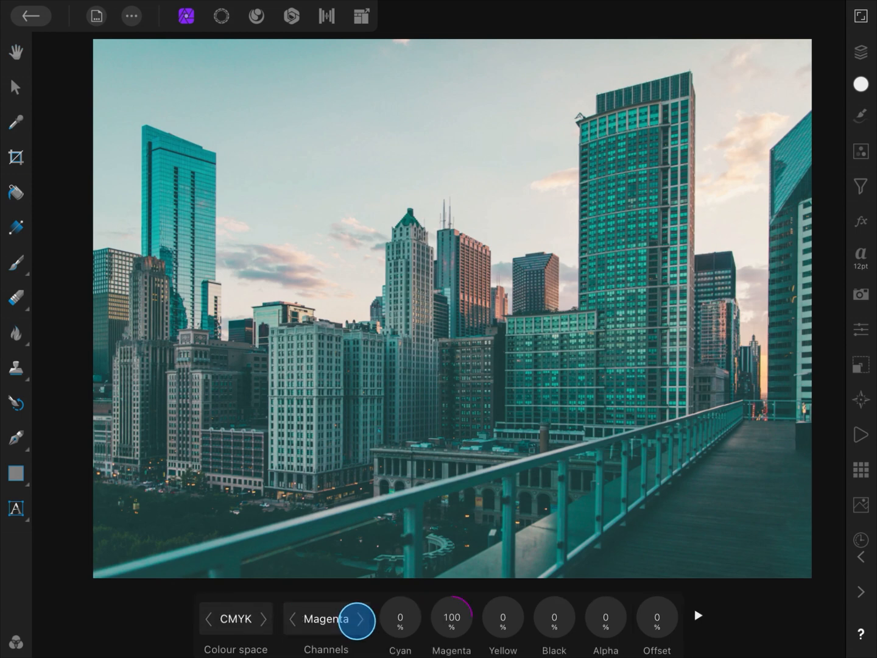
left_click(362, 619)
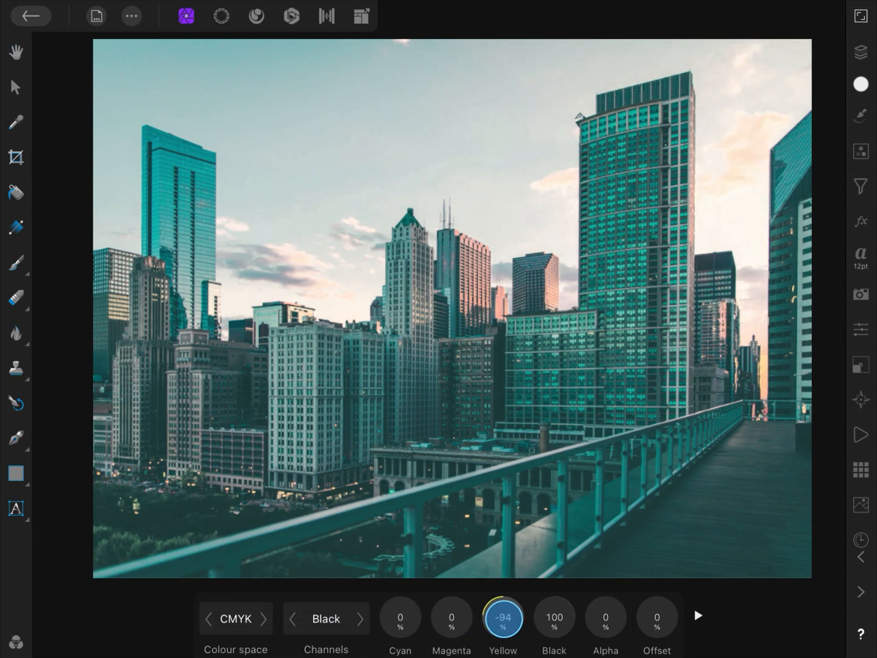
left_click_drag(503, 616, 812, 129)
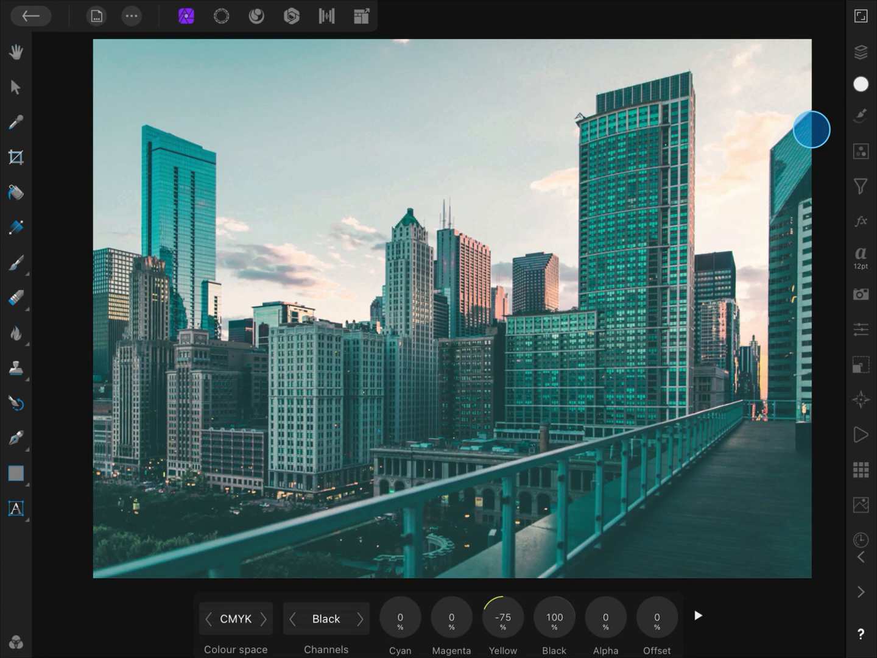
left_click(859, 52)
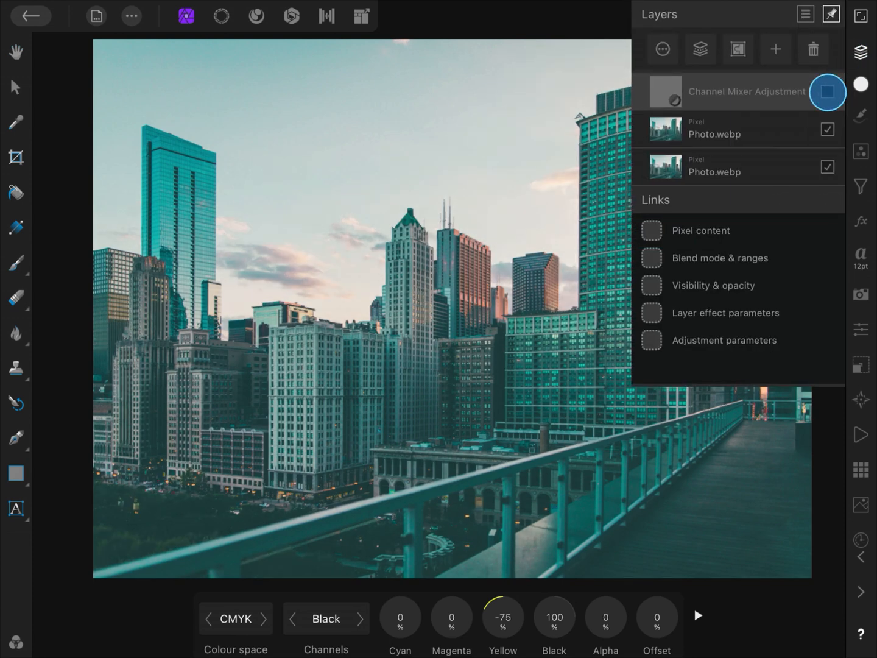
left_click(827, 92)
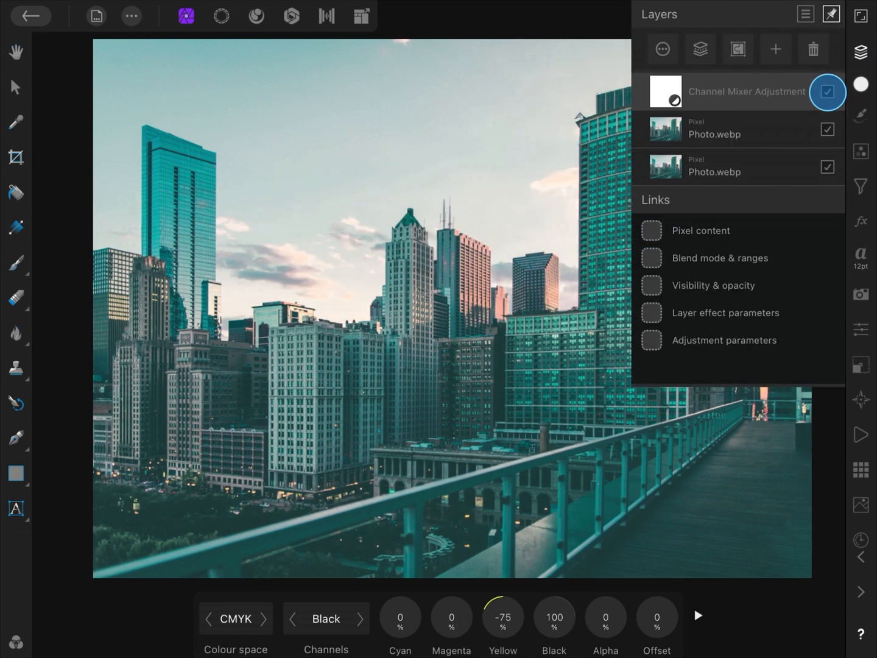
Step: Duplicate the Channel Mixer and set the copy to Multiply blending at 91% opacity
left_click(859, 151)
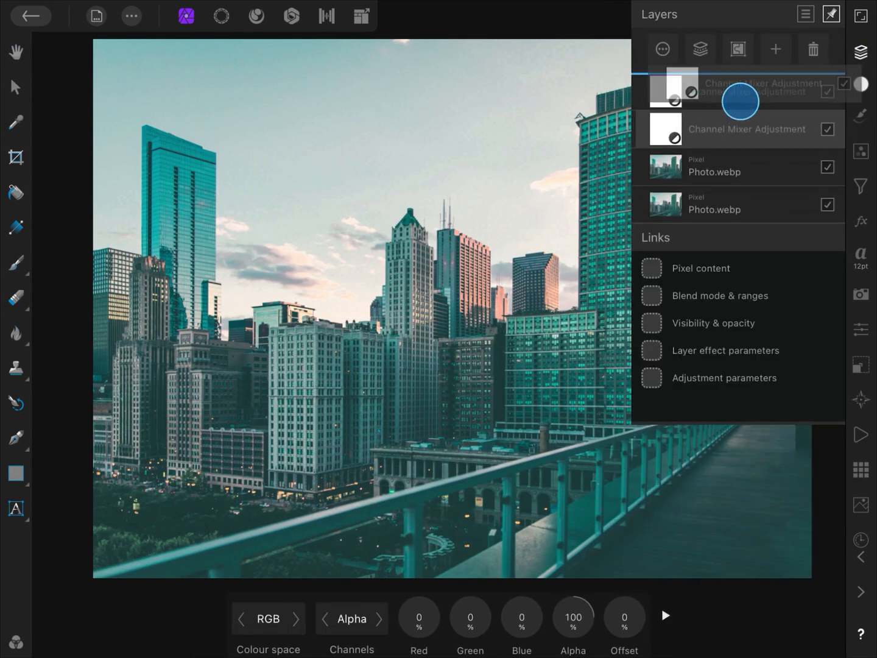
left_click(741, 102)
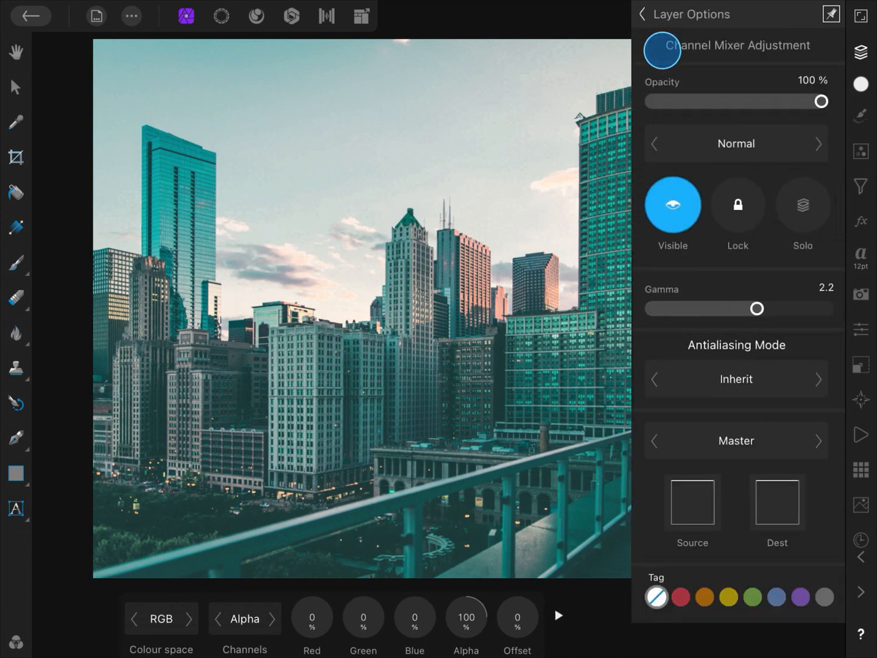
left_click(818, 143)
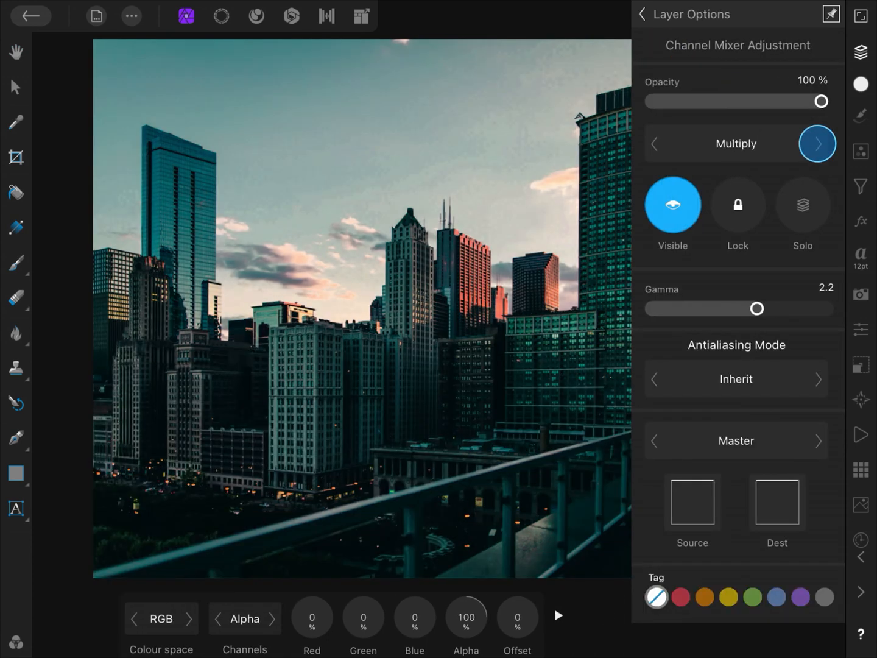
left_click_drag(820, 101, 815, 101)
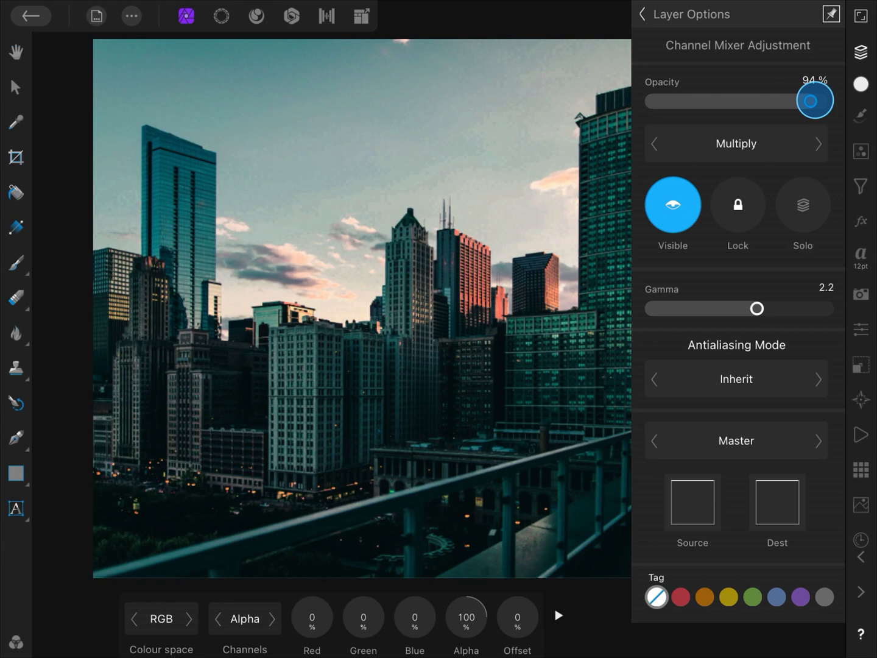
left_click_drag(815, 101, 806, 101)
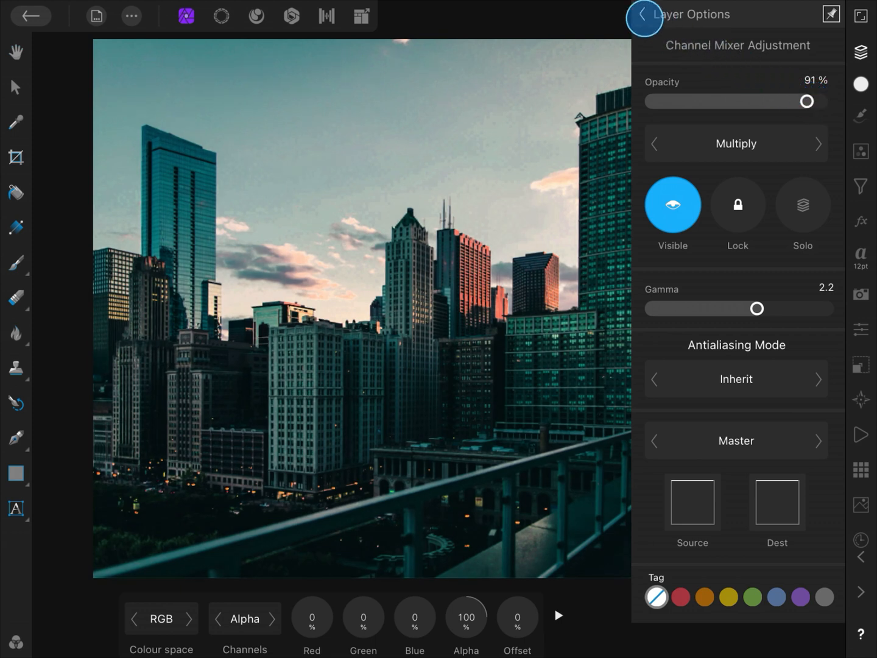
left_click(643, 14)
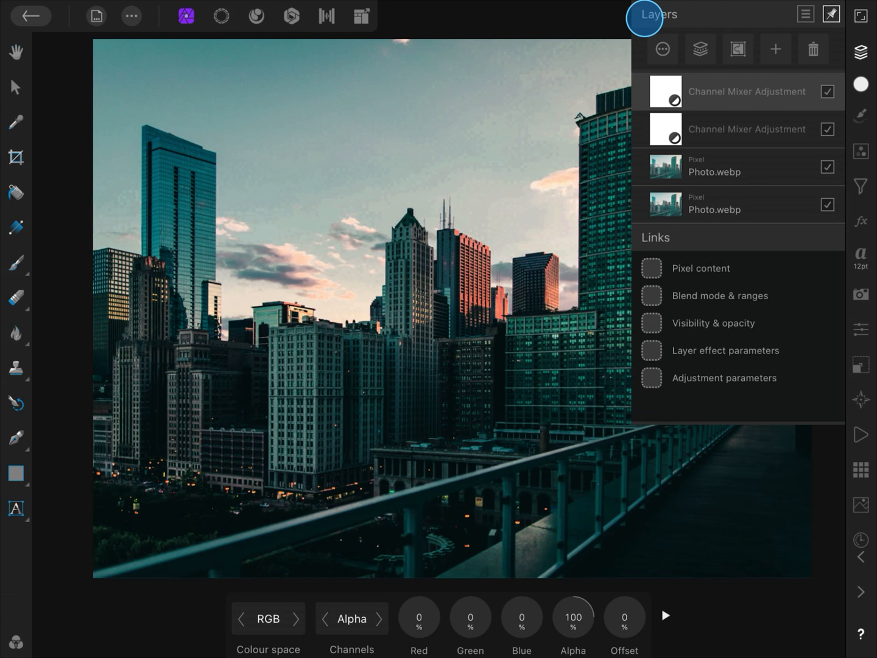
Step: Add a third Channel Mixer adjustment layer to the skyline photo
left_click(731, 166)
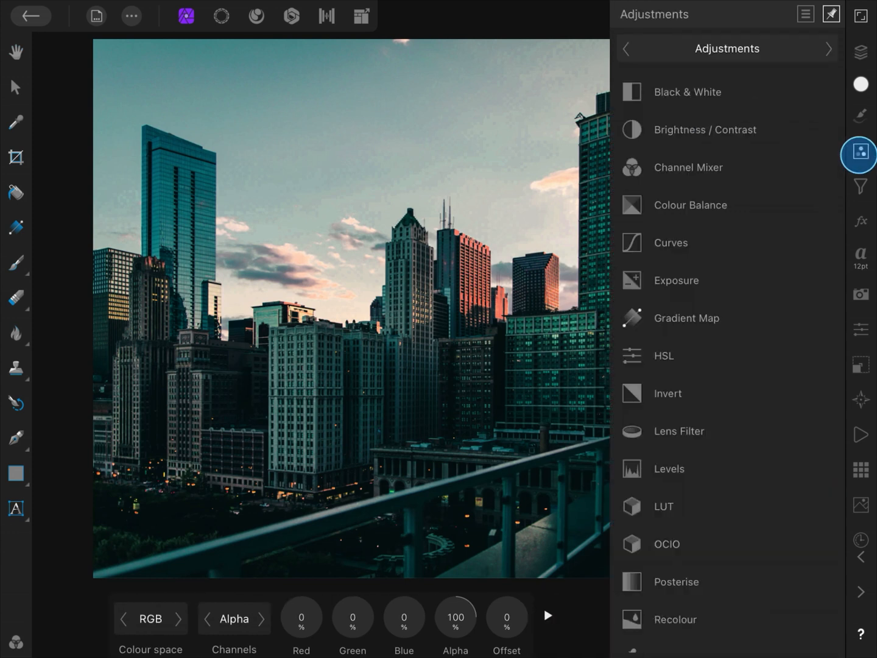
left_click(688, 167)
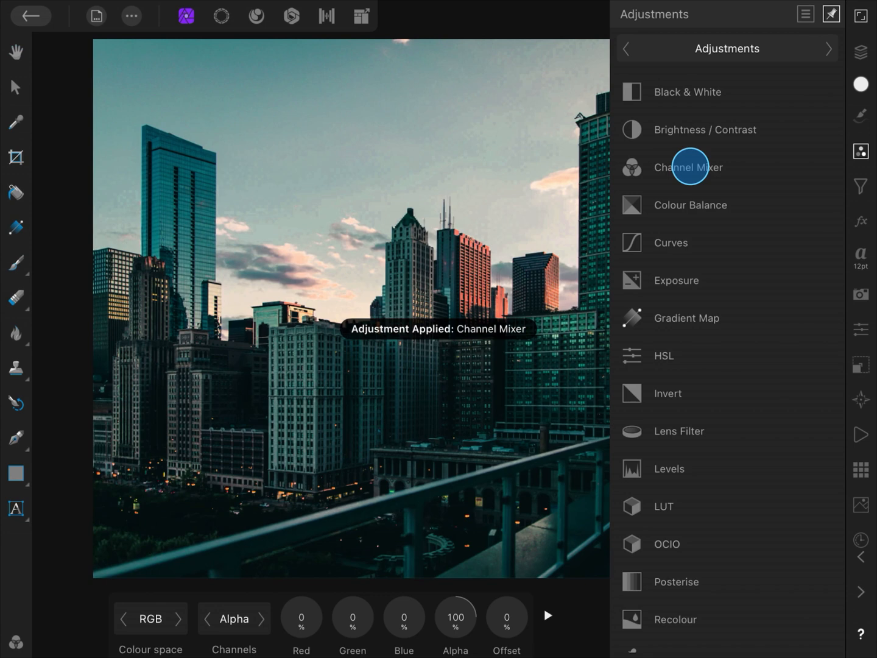
left_click(860, 53)
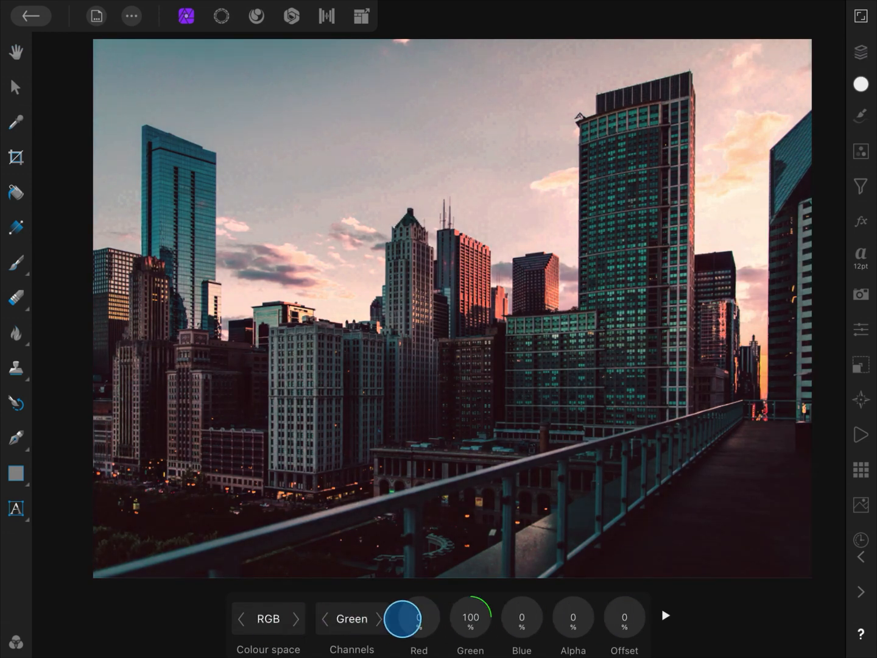
Step: Set the new mixer's Red channel to Red 111%, Green 24%, Blue -10%
left_click(624, 617)
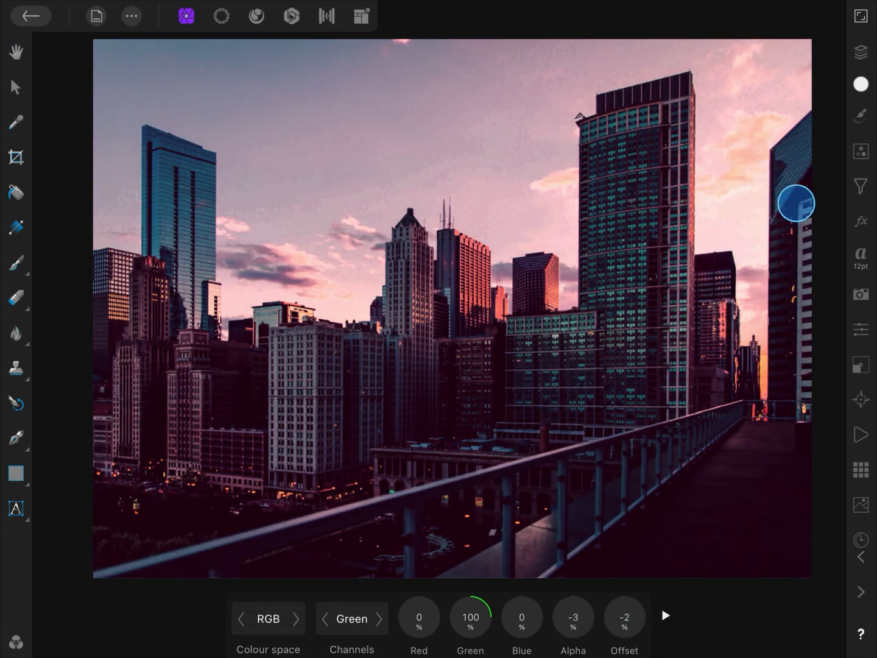
left_click(860, 52)
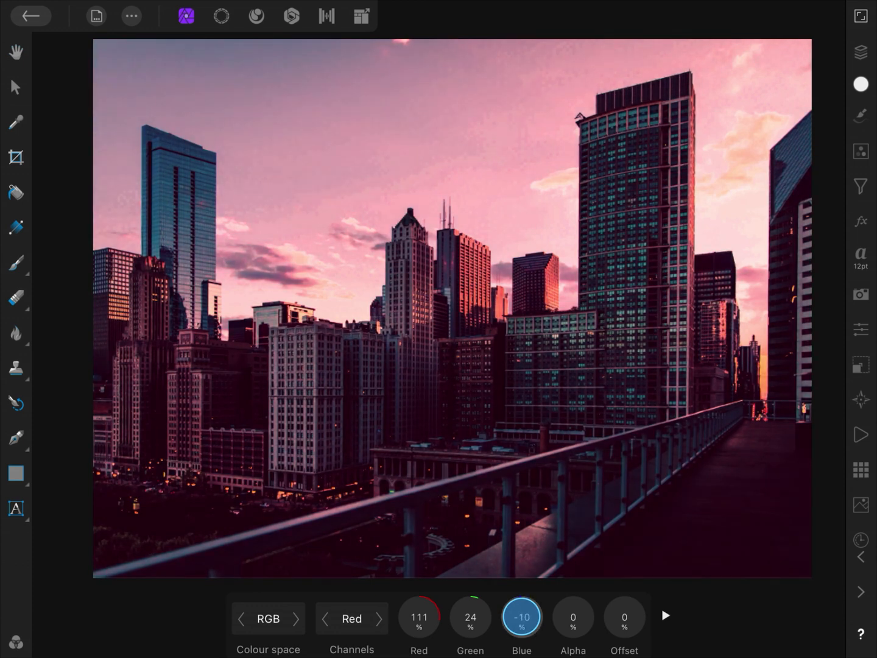
Step: Group the Channel Mixer layers and switch the group off and on to compare
left_click(859, 53)
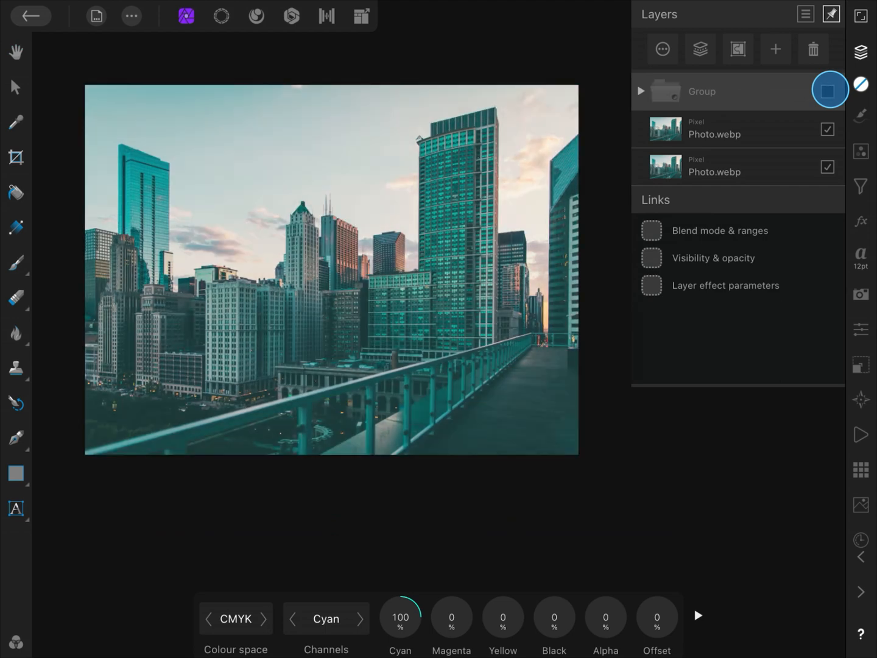
left_click(829, 90)
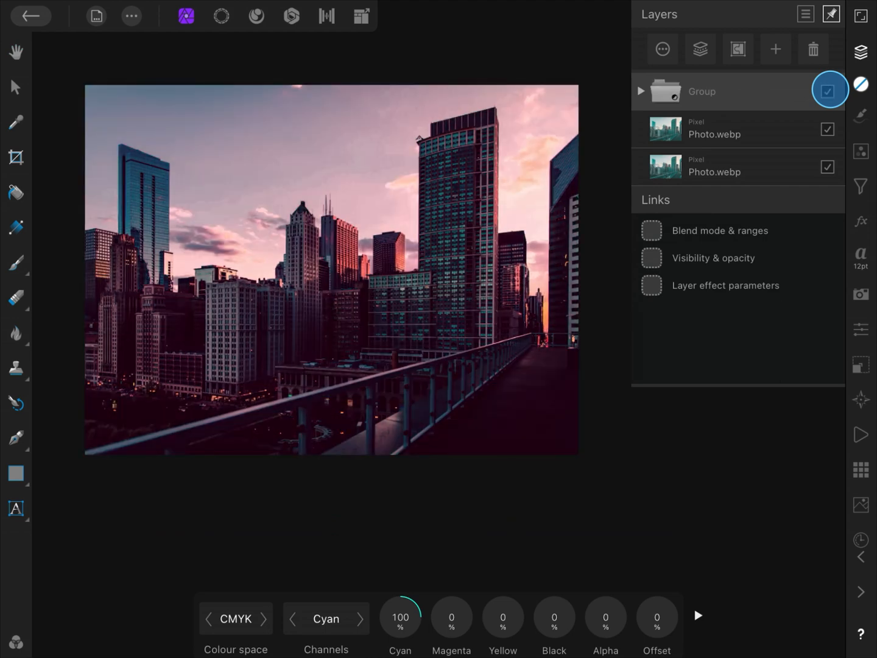